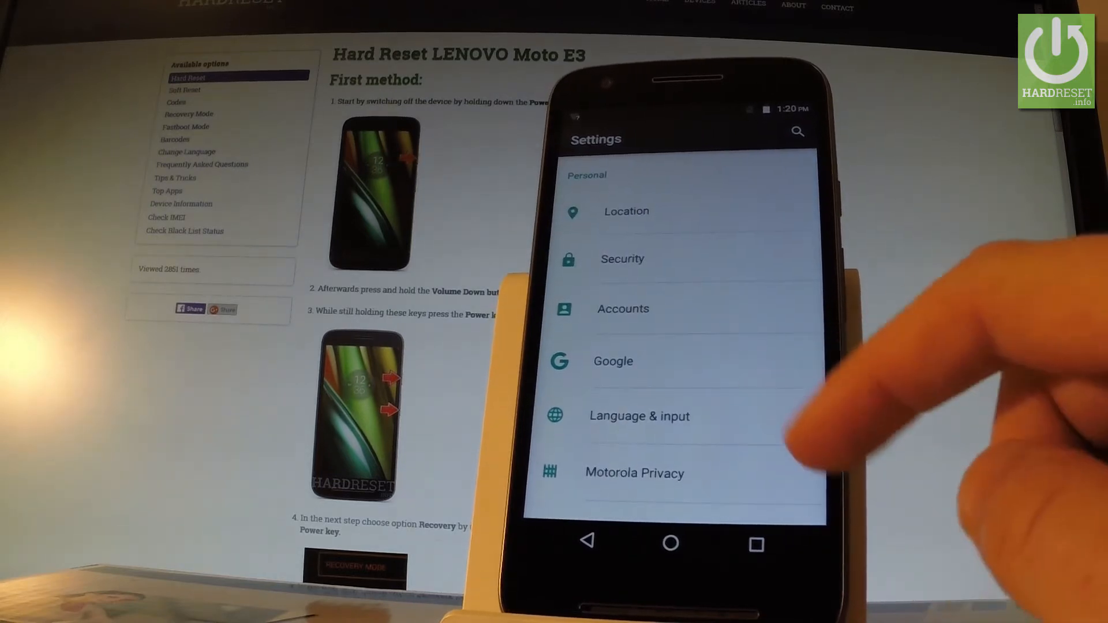
Go into Language & input from the main Settings list
click(639, 416)
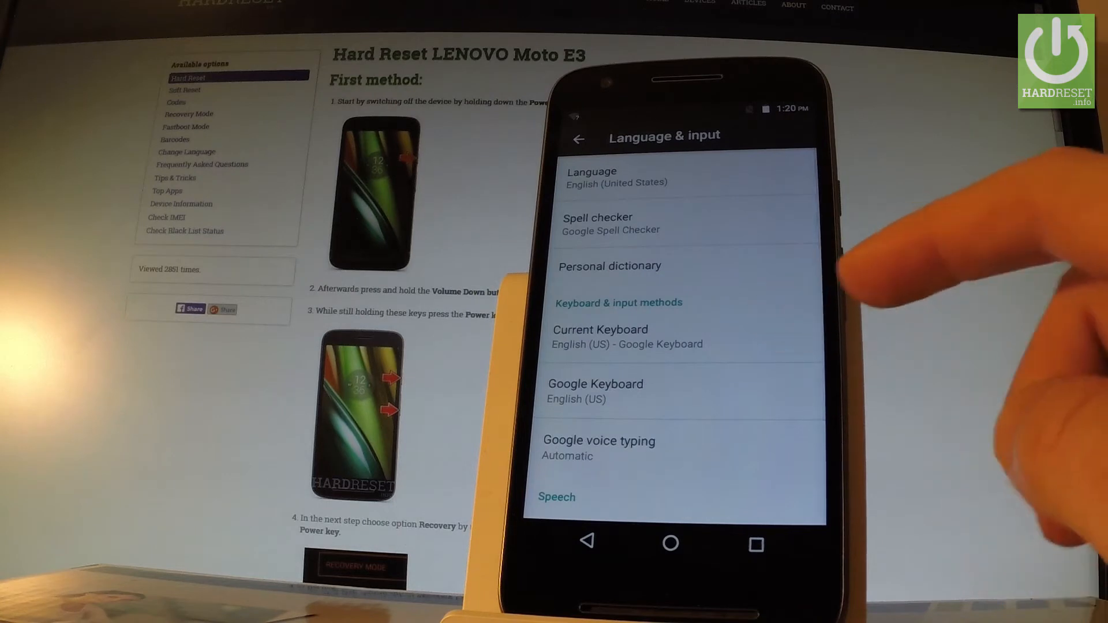
From the Language list, select Español (España) as the phone's system language
click(590, 175)
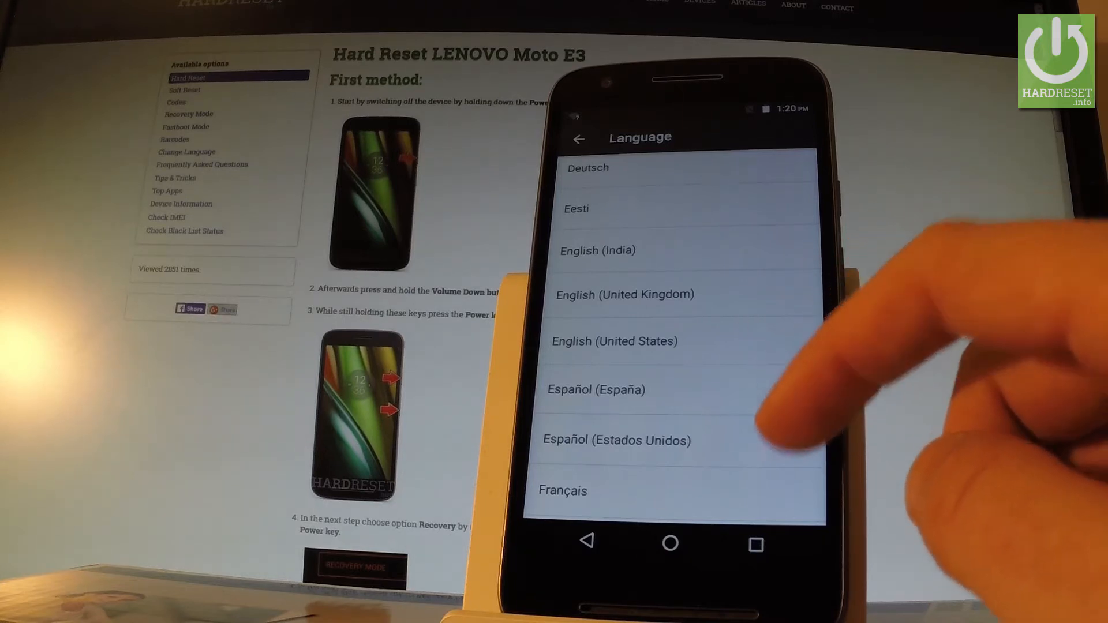
scroll(down, 3)
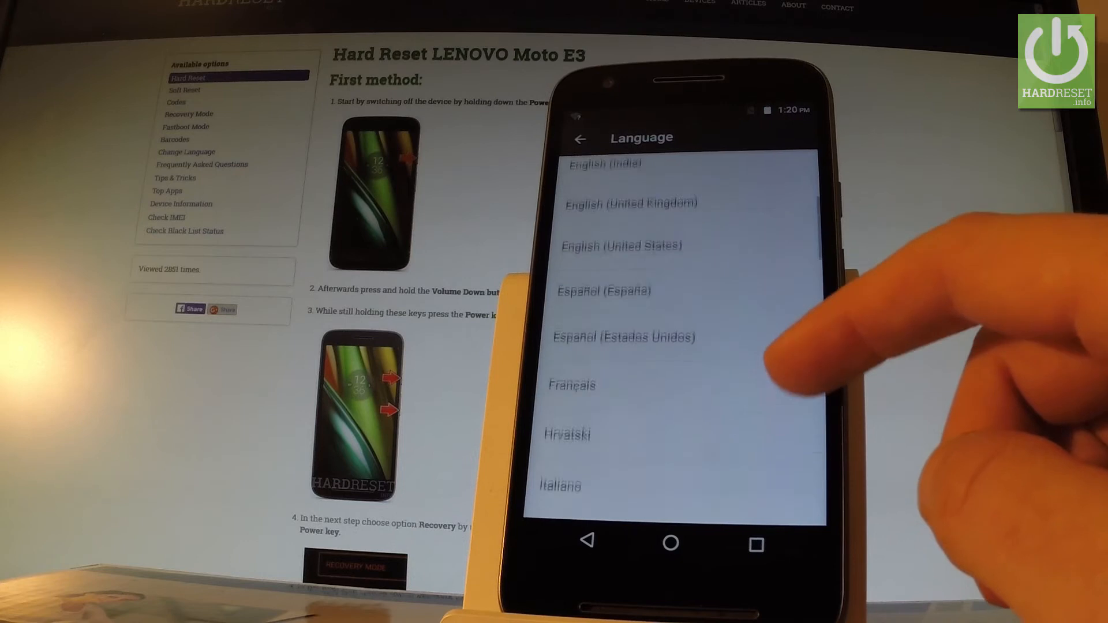
scroll(down, 3)
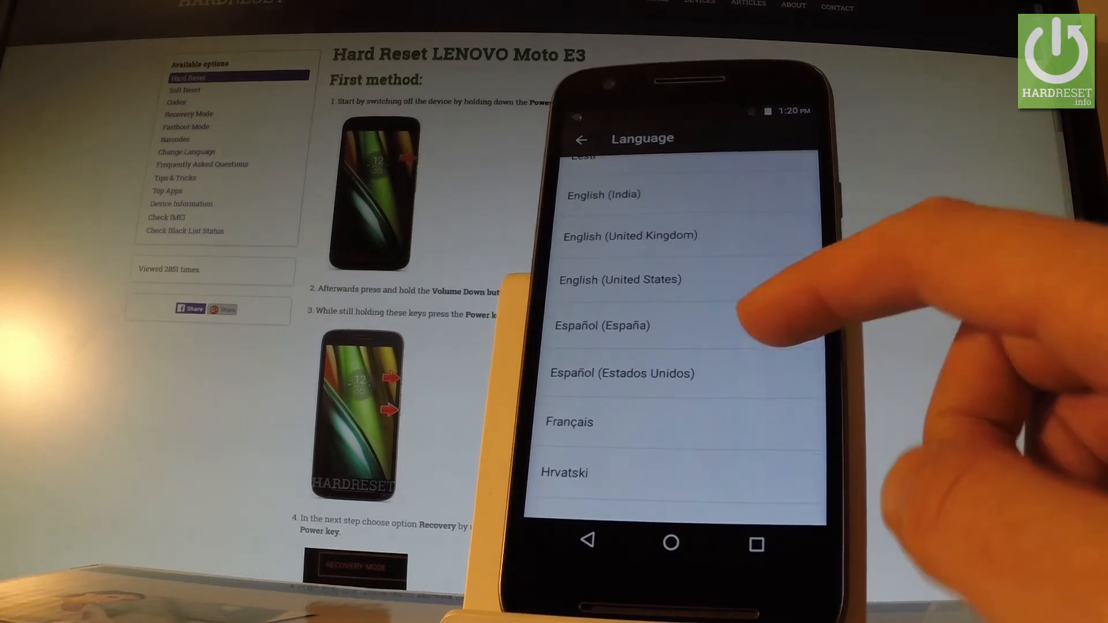
click(626, 326)
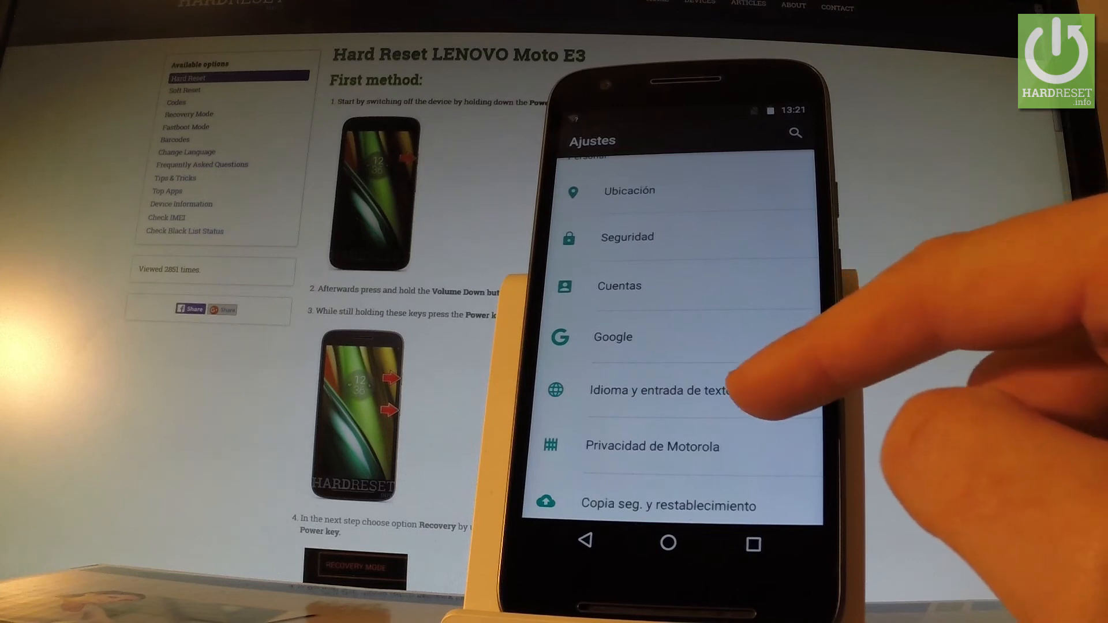
Enter Idioma y entrada de texto from the now-Spanish Ajustes menu
click(659, 390)
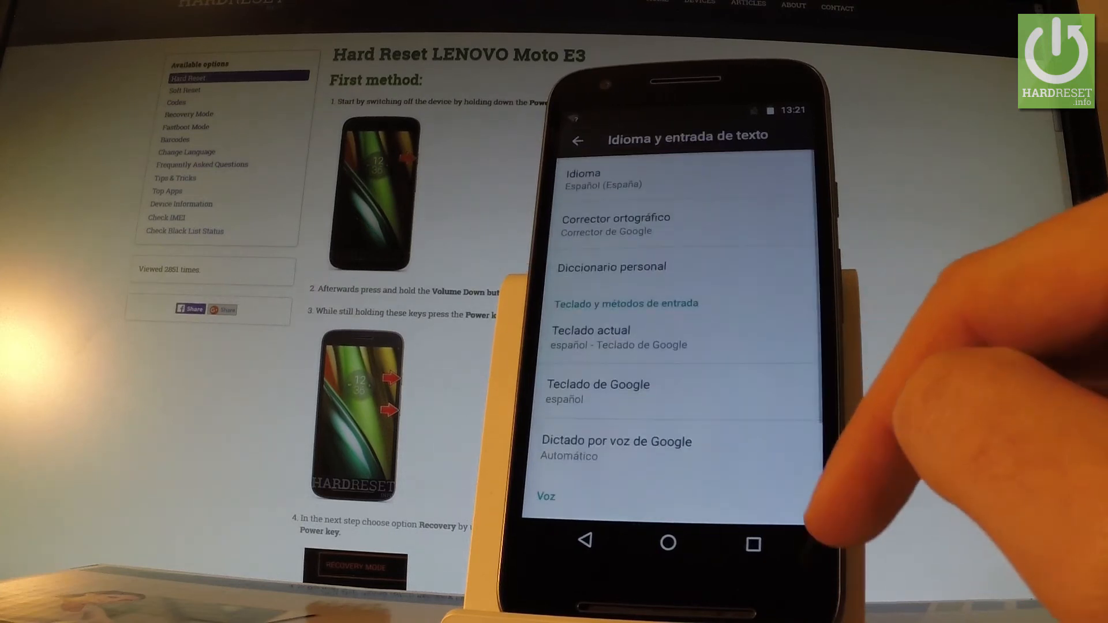